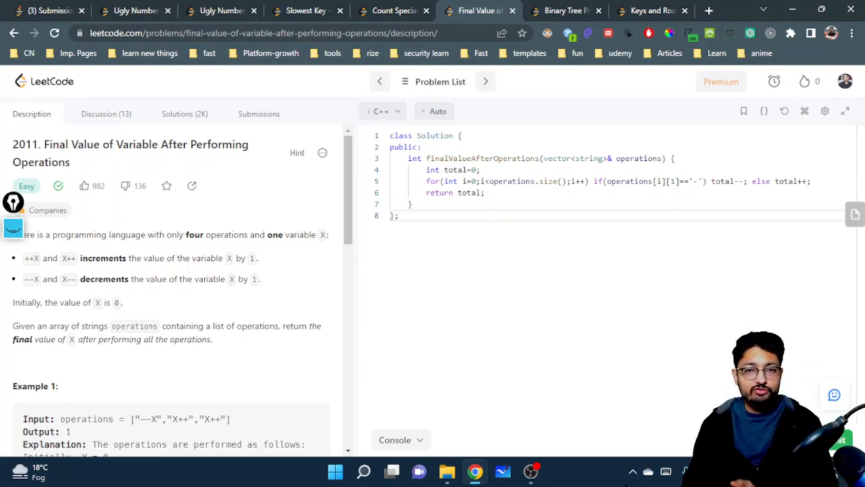
# Step: Scroll through the problem description and start annotating arrows over the ++X/X++ and --X/X-- operations
pyautogui.scroll(-3)
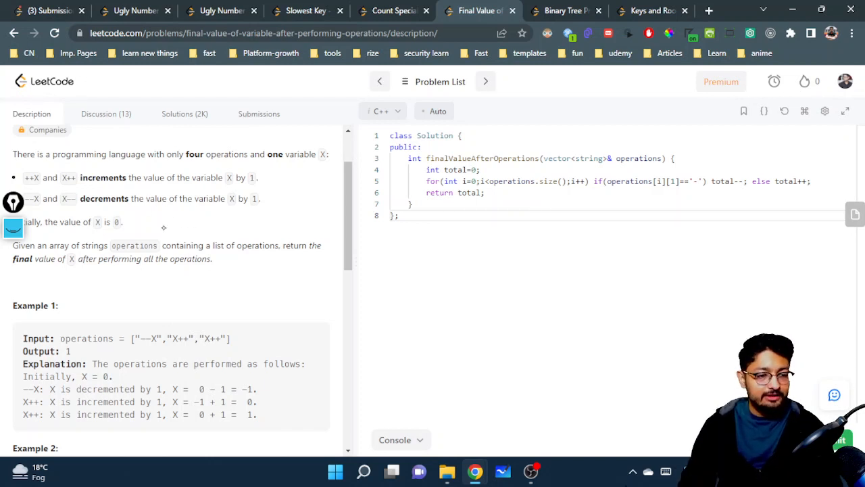
pyautogui.scroll(-3)
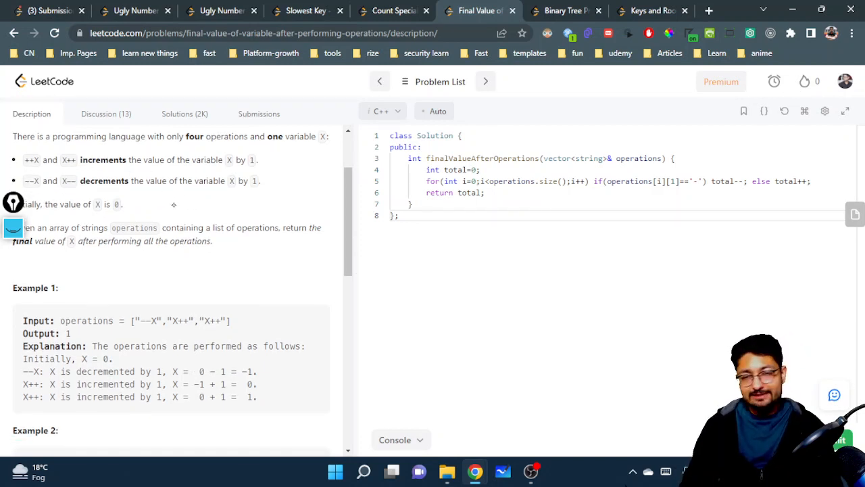
pyautogui.scroll(-3)
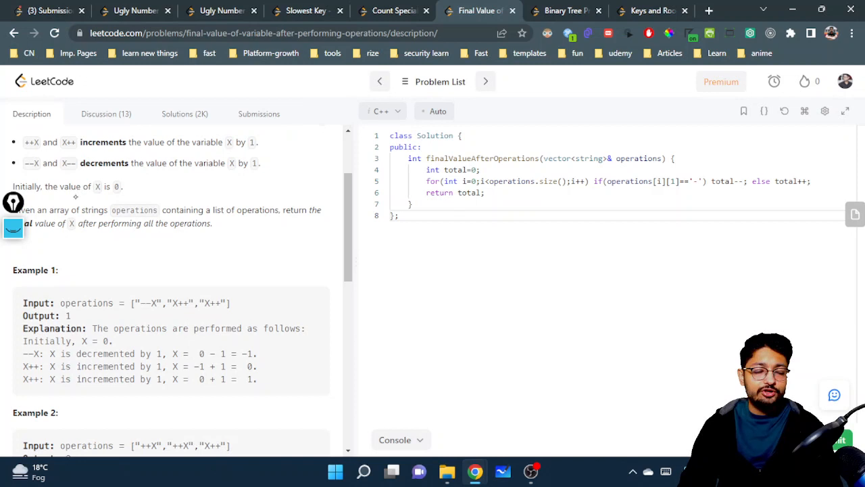
pyautogui.scroll(-3)
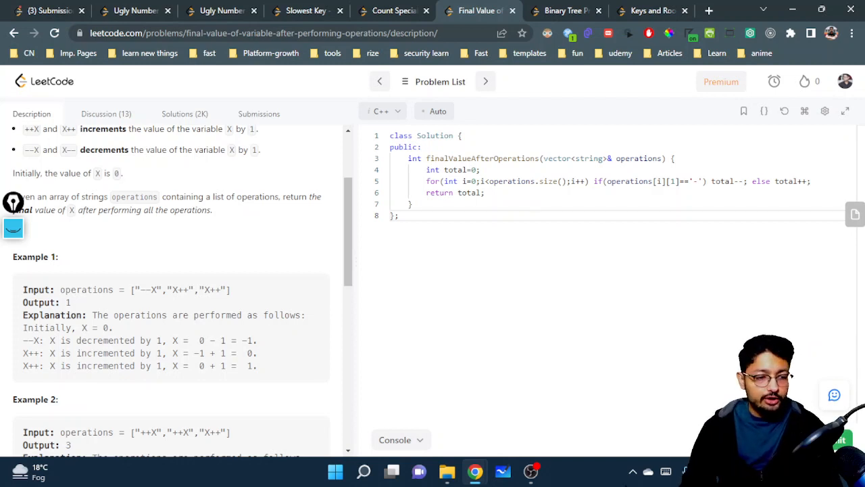
pyautogui.scroll(-3)
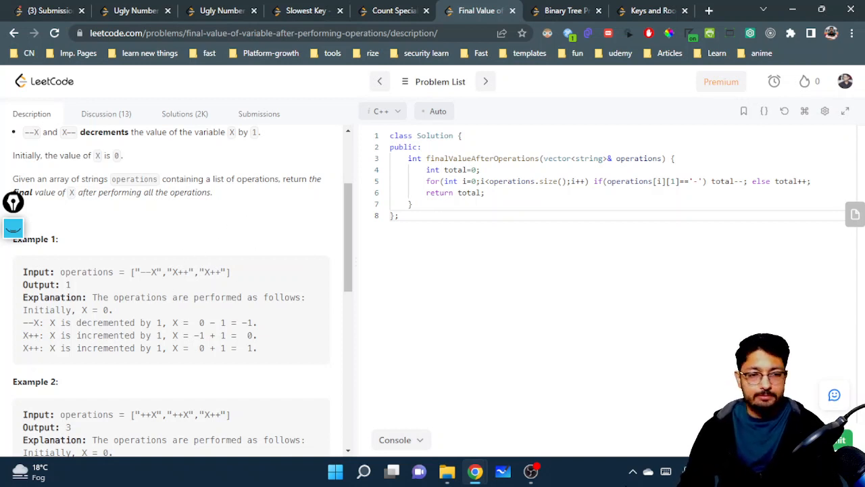
pyautogui.scroll(-3)
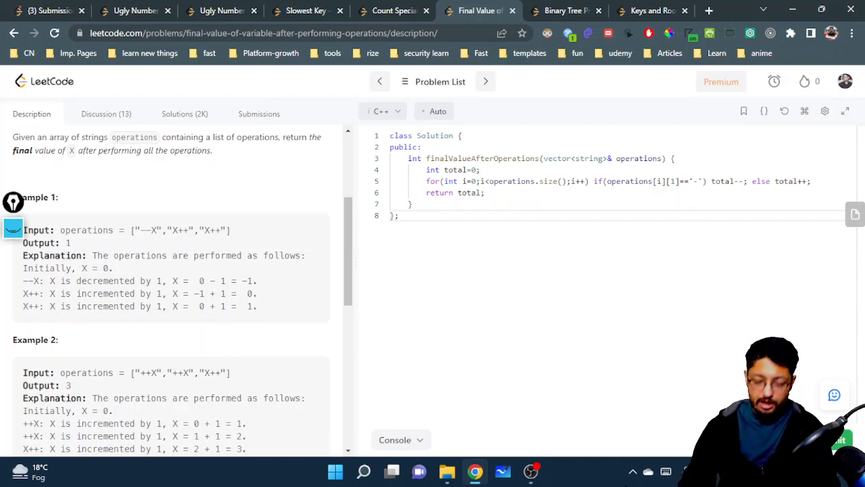
pyautogui.moveTo(148, 225)
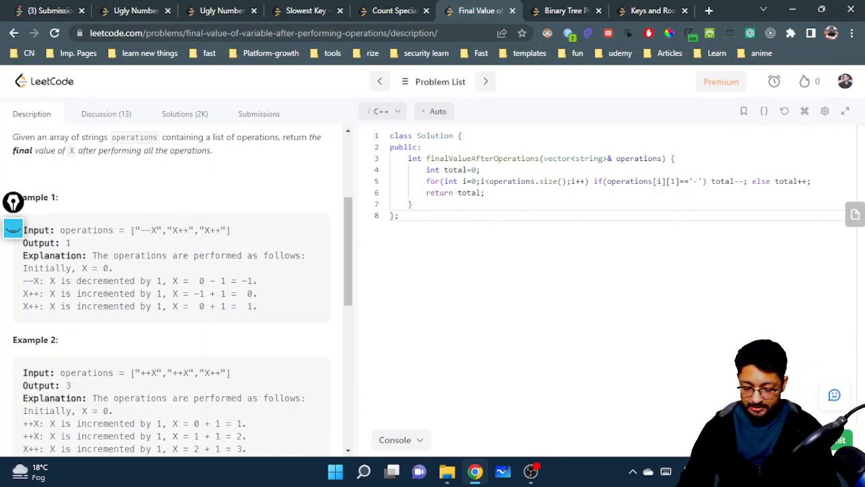
pyautogui.scroll(3)
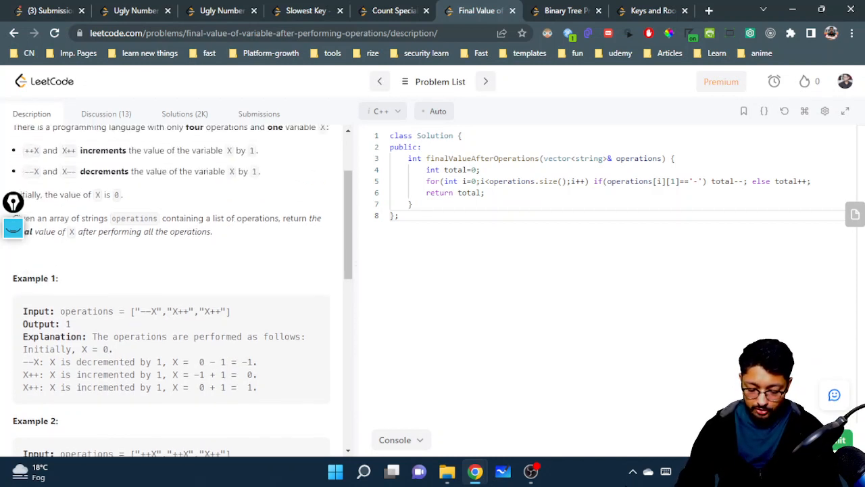
pyautogui.scroll(-3)
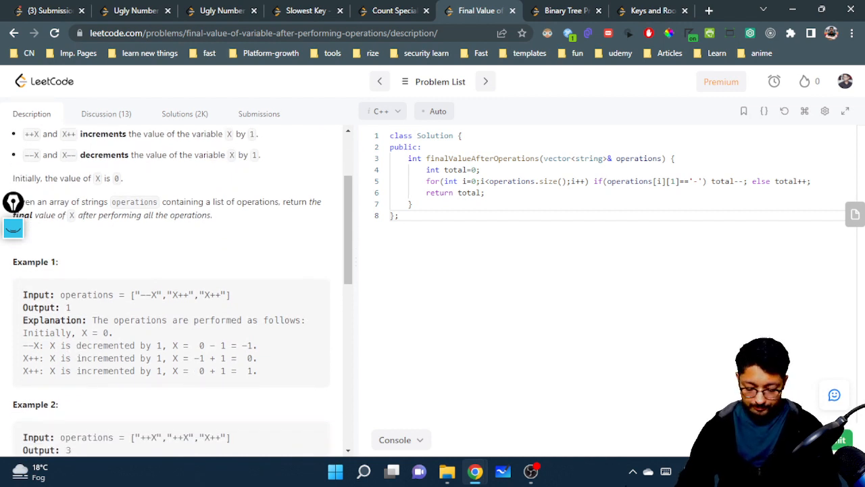
pyautogui.click(14, 227)
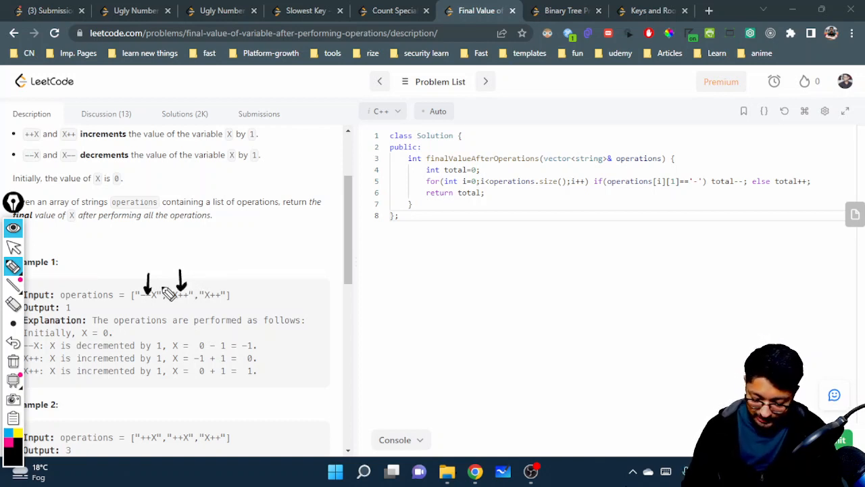
pyautogui.moveTo(165, 273)
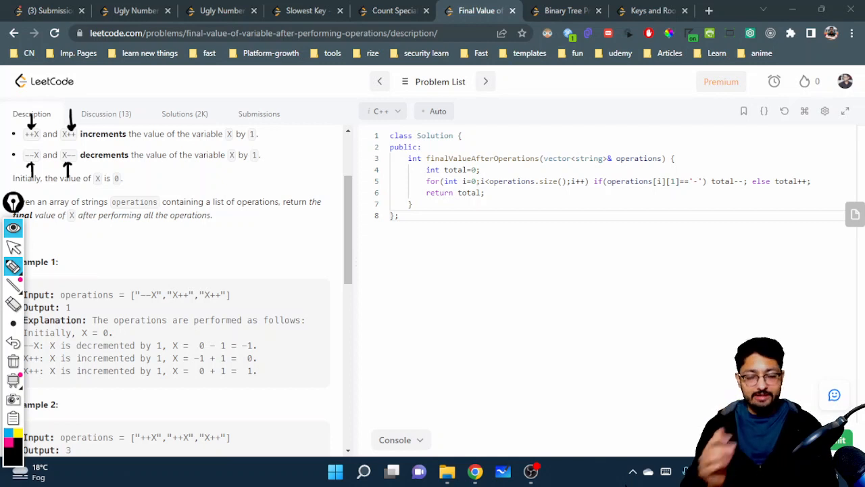
# Step: Circle the operations in Example 1's input and point an arrow at 'int total=0;'
pyautogui.moveTo(135, 295); pyautogui.dragTo(162, 298)
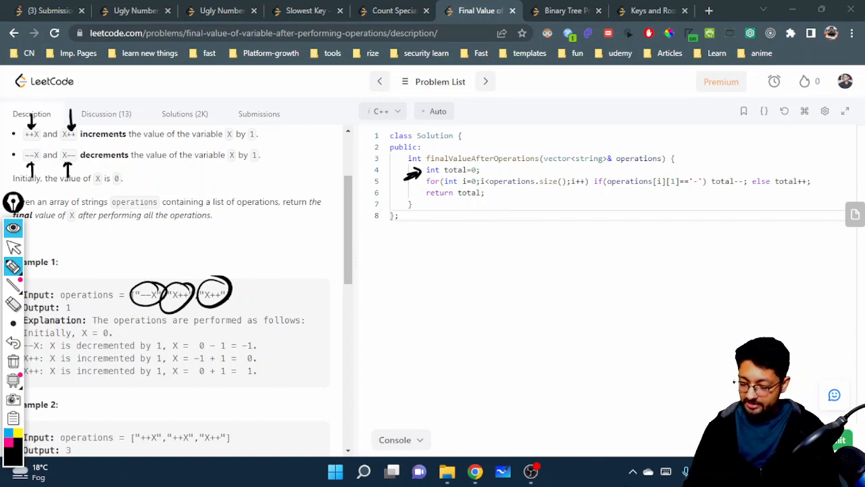
pyautogui.moveTo(676, 176)
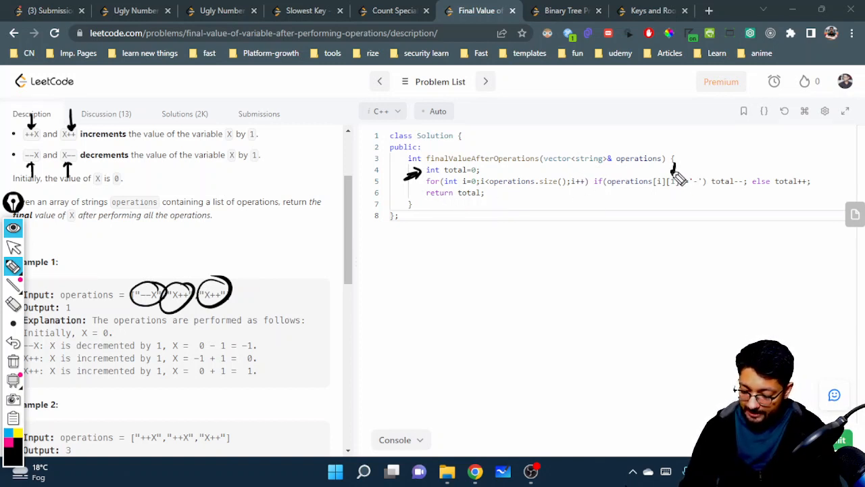